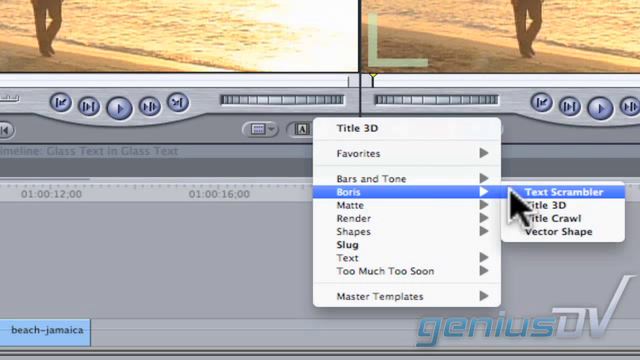
Load a Boris Title 3D generator into the viewer and show its Controls parameters.
left_click(562, 192)
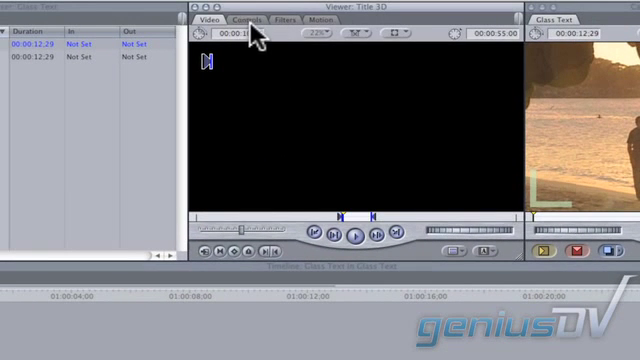
left_click(247, 22)
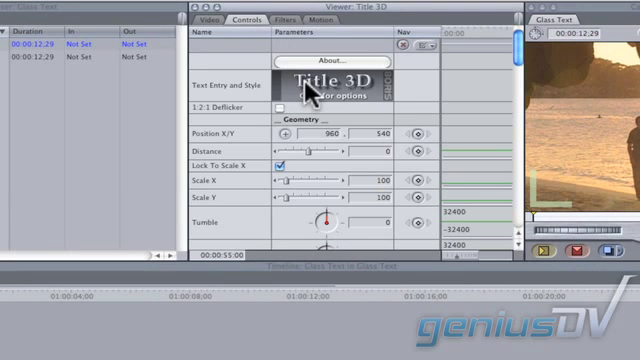
Enter the text JAMAICA in the Title 3D text window.
left_click(322, 80)
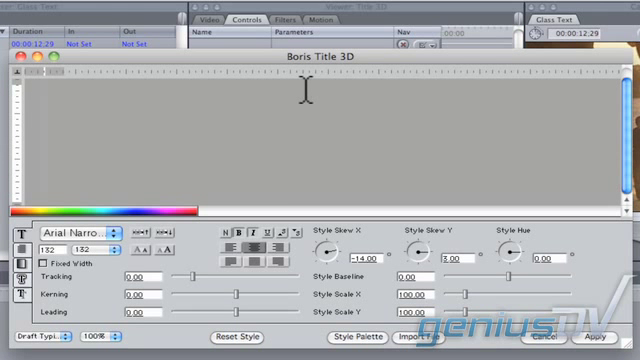
type("JAMAICA")
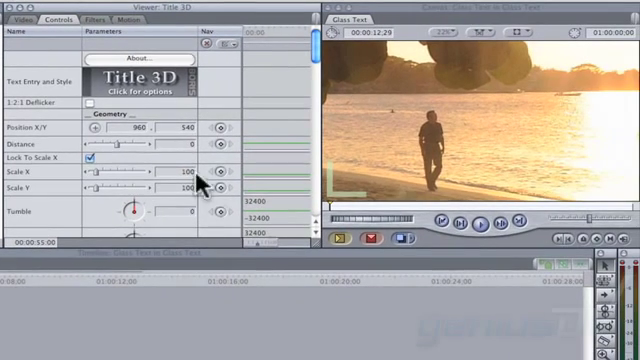
Place two stacked Title 3D clips on V2 and V3 above beach-jamaica.
left_click(32, 20)
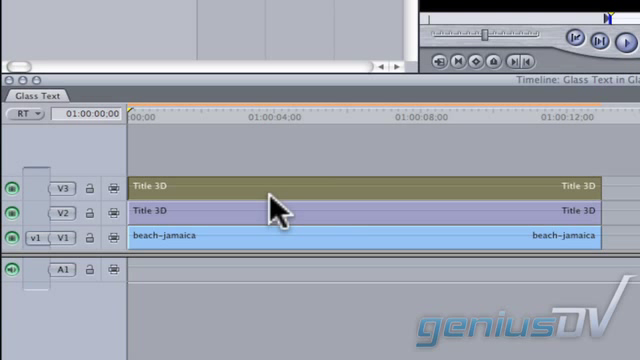
mouse_move(290, 210)
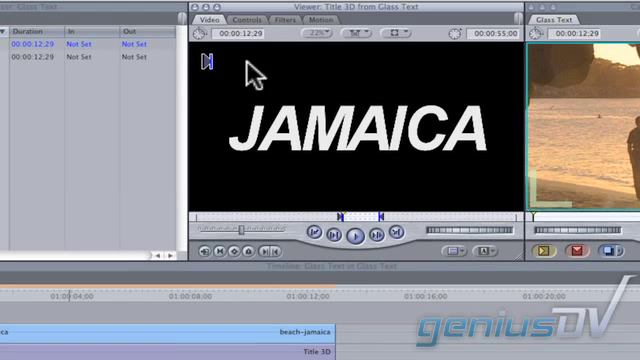
Show the title copy's Controls and select all JAMAICA text in the Boris editor.
left_click(245, 19)
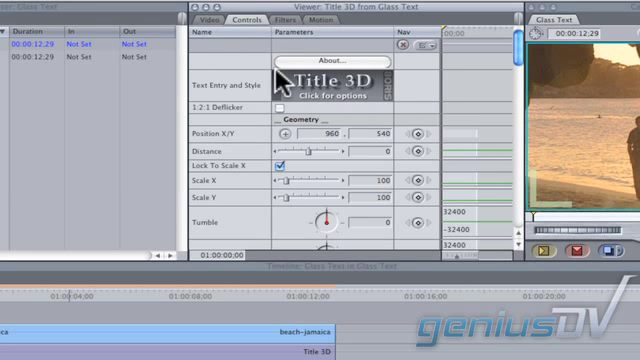
mouse_move(322, 98)
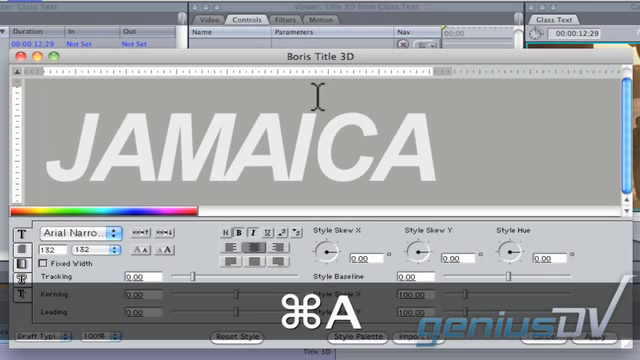
key("cmd+a")
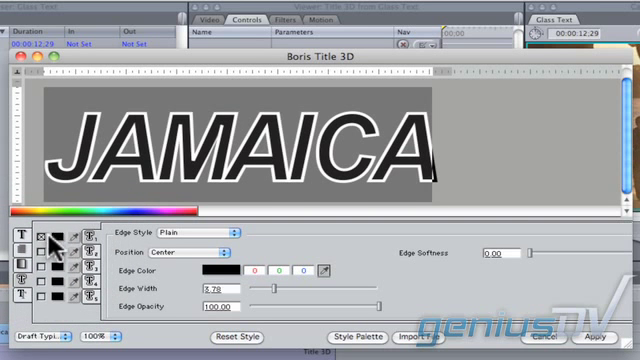
Set the JAMAICA edge style to Bevel with position Outside.
left_click(200, 233)
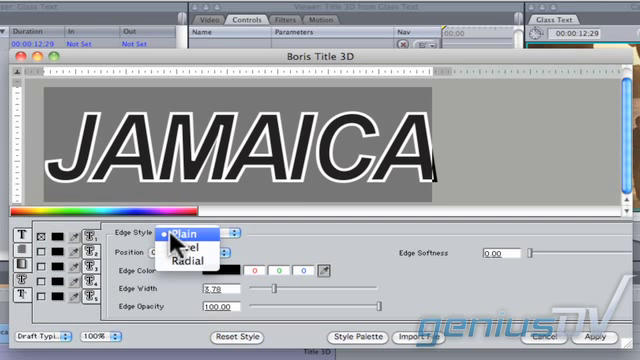
left_click(200, 228)
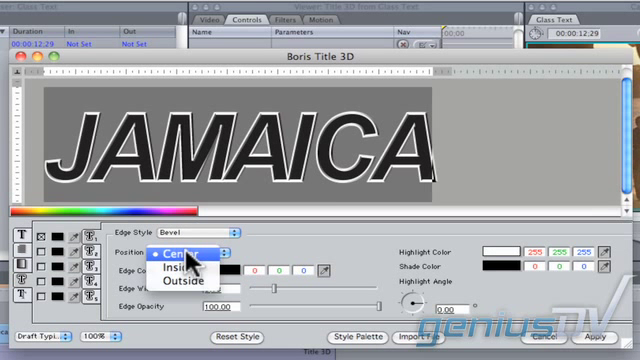
left_click(180, 279)
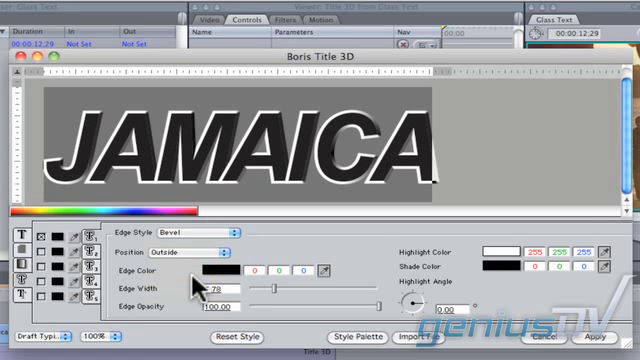